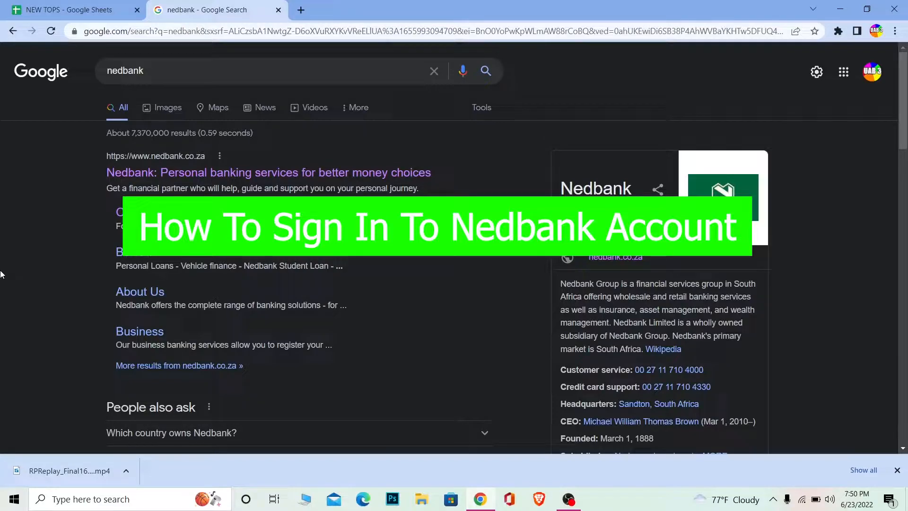
{"action": "mouse_move", "coordinate": [40, 336]}
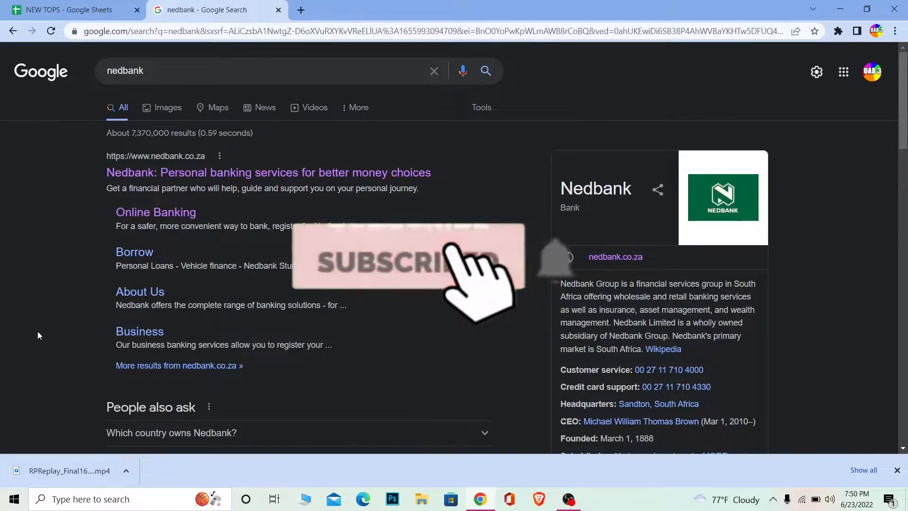
- Open the Nedbank personal banking site from the 'nedbank' Google search results
{"action": "left_click", "coordinate": [414, 261]}
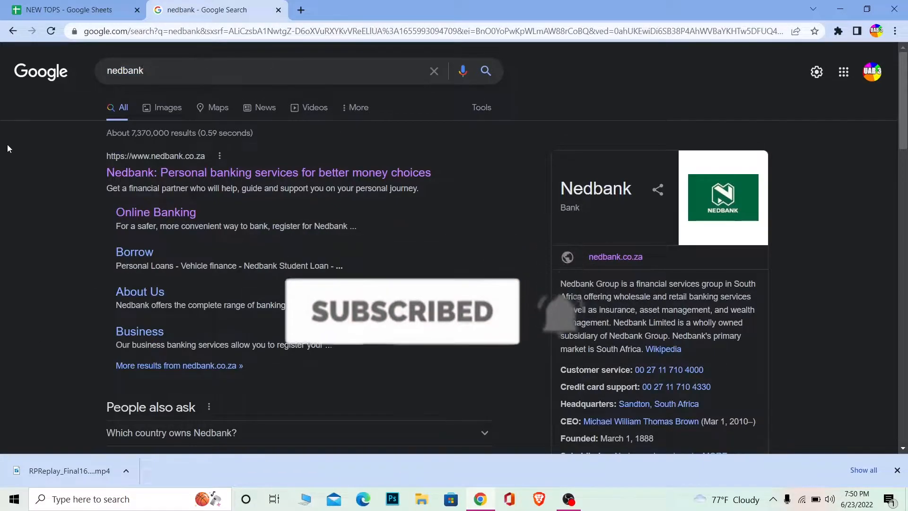
{"action": "left_click", "coordinate": [149, 172]}
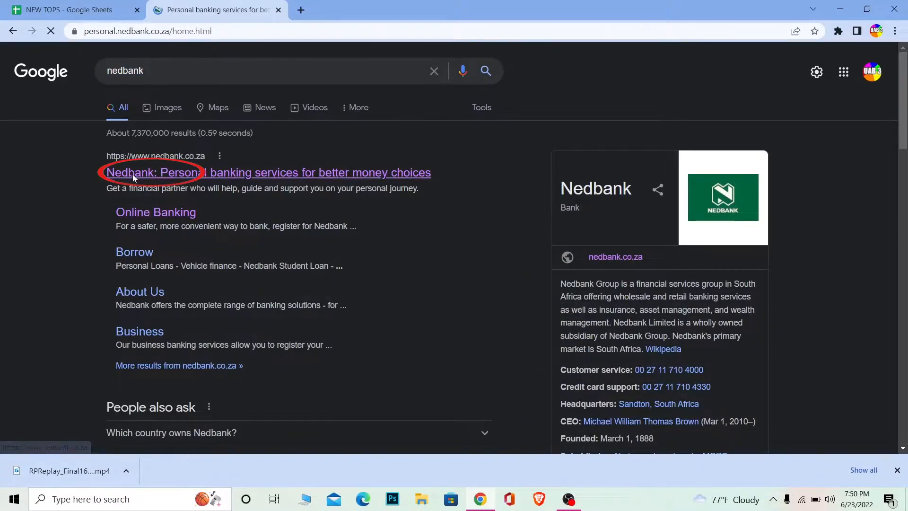
- Browse the Nedbank home page down through its services and promotions to the Need help section
{"action": "left_click", "coordinate": [150, 172]}
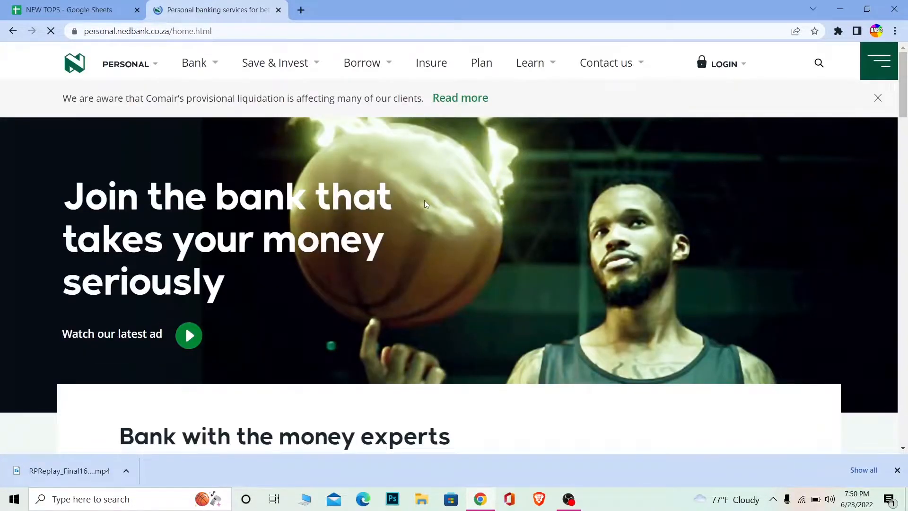
{"action": "scroll", "scroll_direction": "down", "scroll_amount": 3}
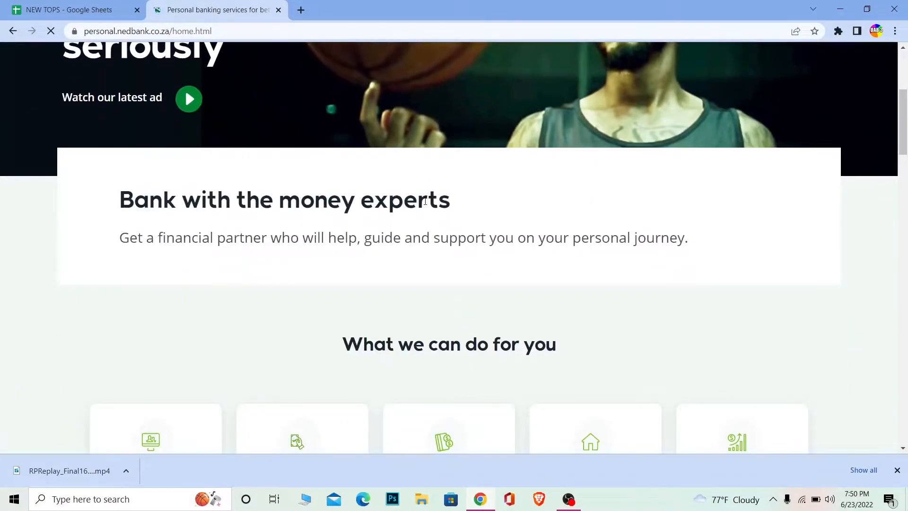
{"action": "scroll", "scroll_direction": "down", "scroll_amount": 3}
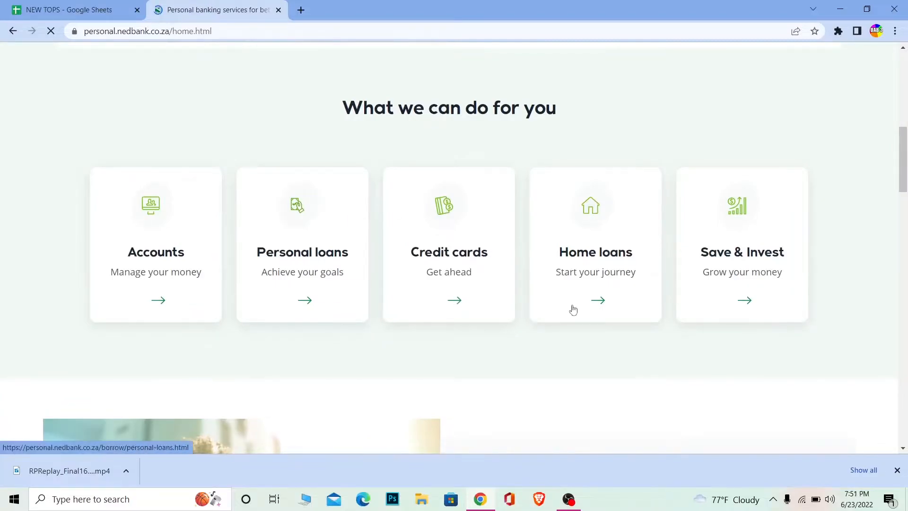
{"action": "scroll", "scroll_direction": "down", "scroll_amount": 3}
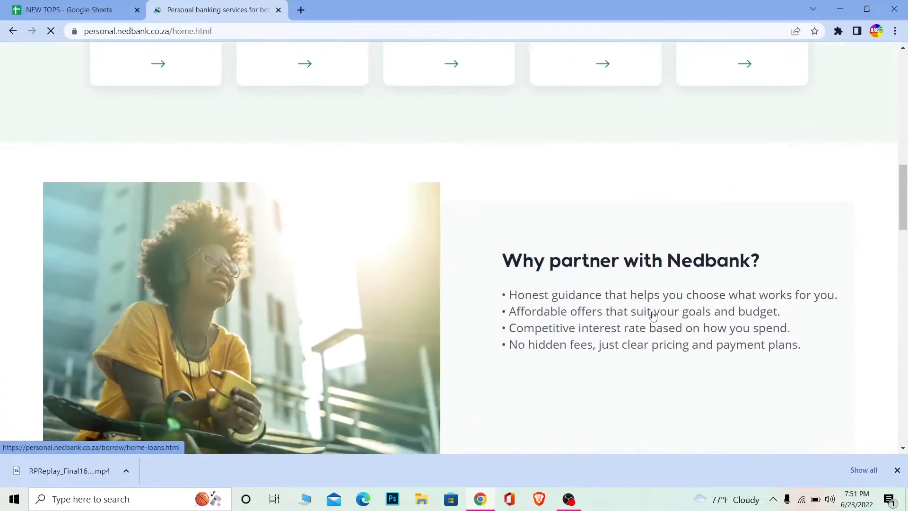
{"action": "scroll", "scroll_direction": "down", "scroll_amount": 3}
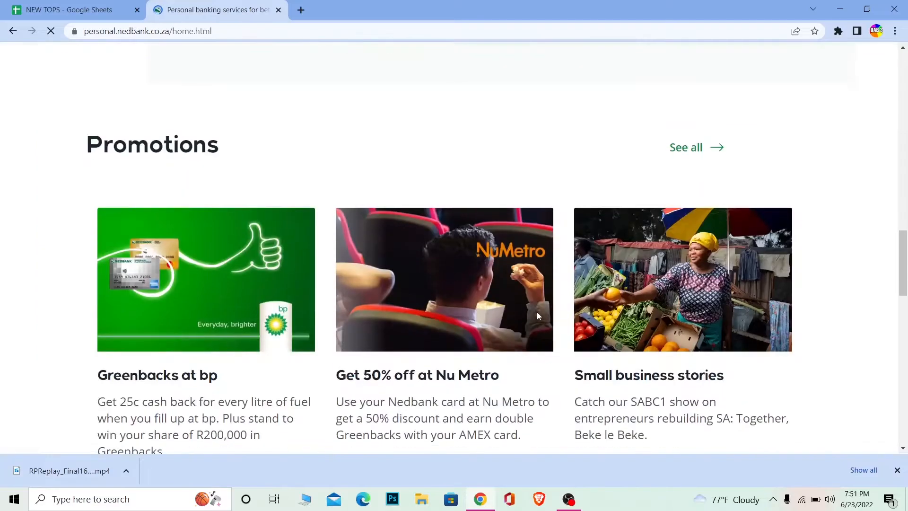
{"action": "scroll", "scroll_direction": "down", "scroll_amount": 3}
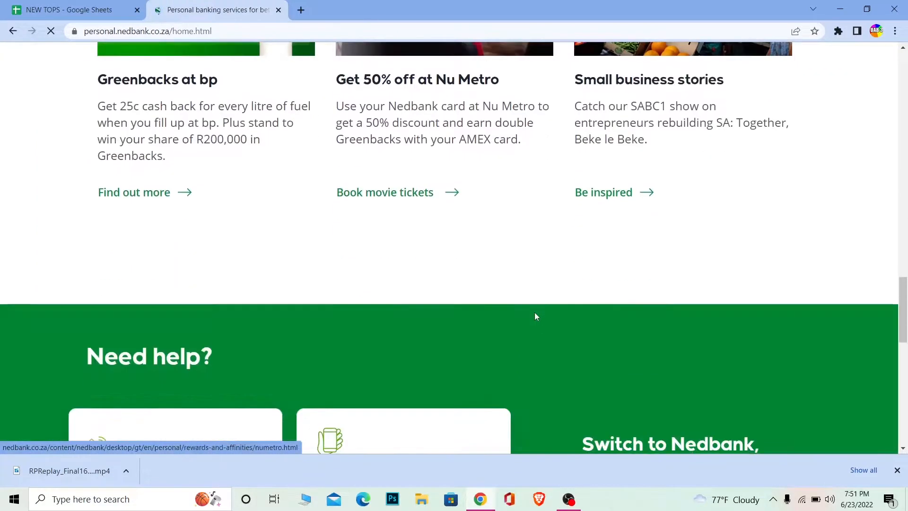
{"action": "scroll", "scroll_direction": "down", "scroll_amount": 3}
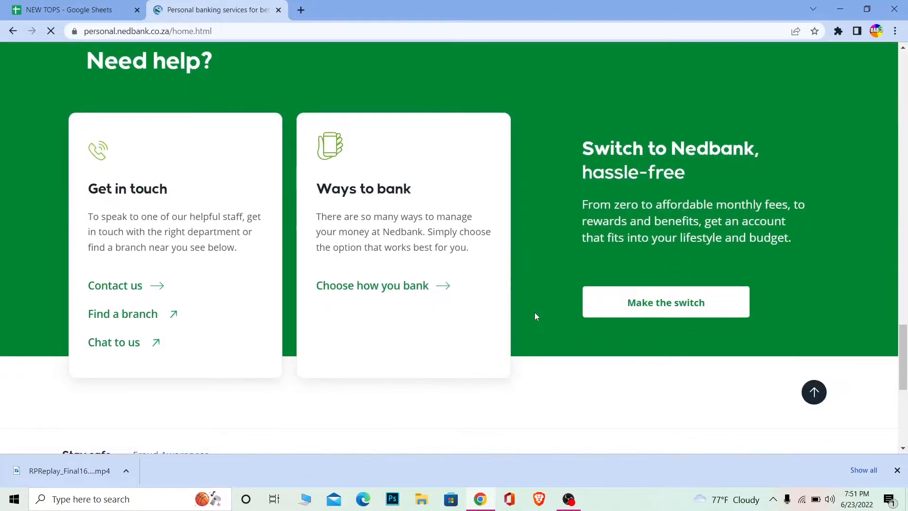
{"action": "scroll", "scroll_direction": "down", "scroll_amount": 3}
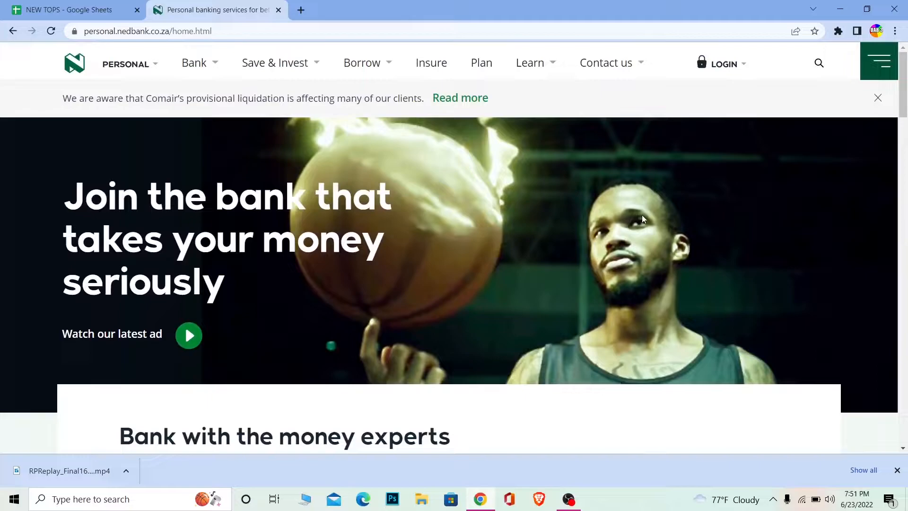
- Choose Online Banking from the LOGIN menu to reach the Nedbank Online Banking login page
{"action": "left_click", "coordinate": [724, 63]}
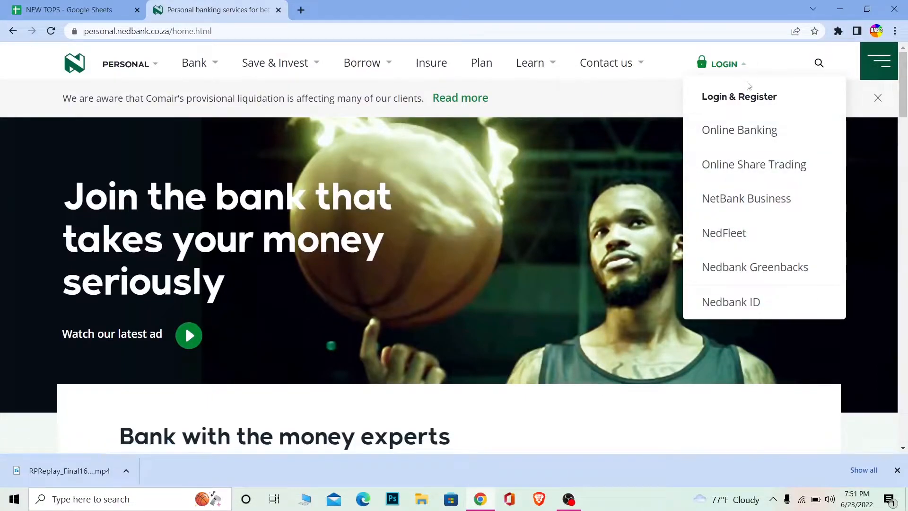
{"action": "left_click", "coordinate": [740, 129]}
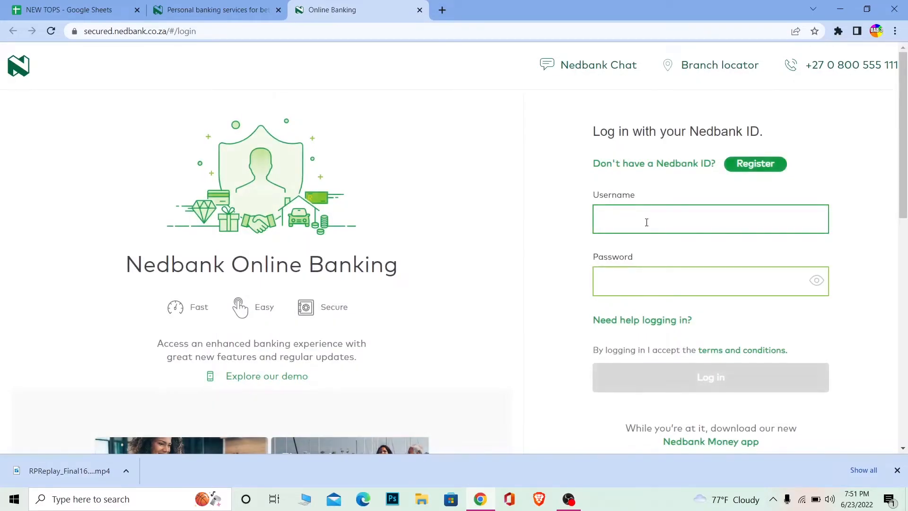
- Enter the username 'rajesh' and the password in the Online Banking login form
{"action": "type", "text": "rajesh"}
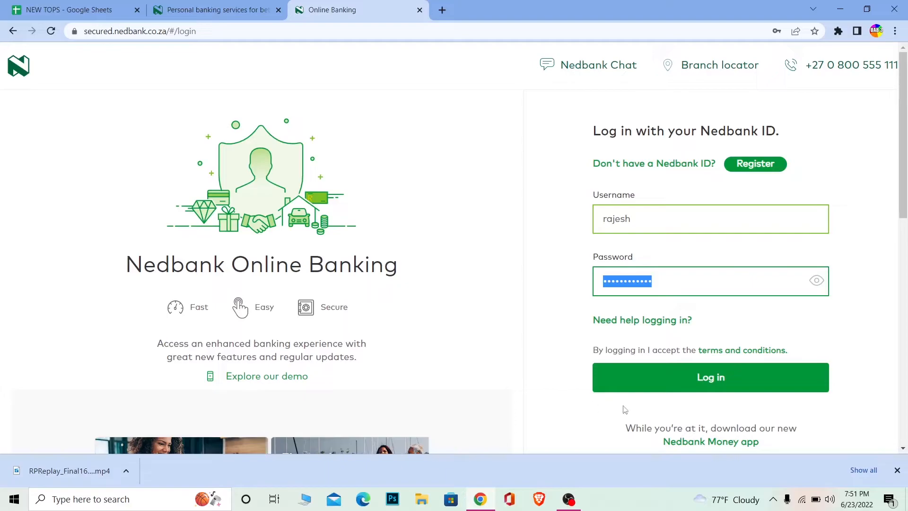
{"action": "mouse_move", "coordinate": [672, 410]}
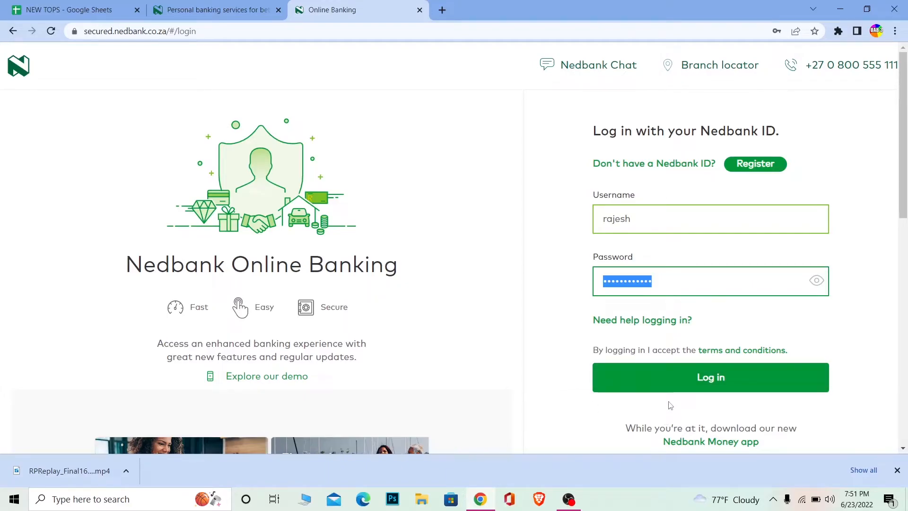
{"action": "mouse_move", "coordinate": [664, 408]}
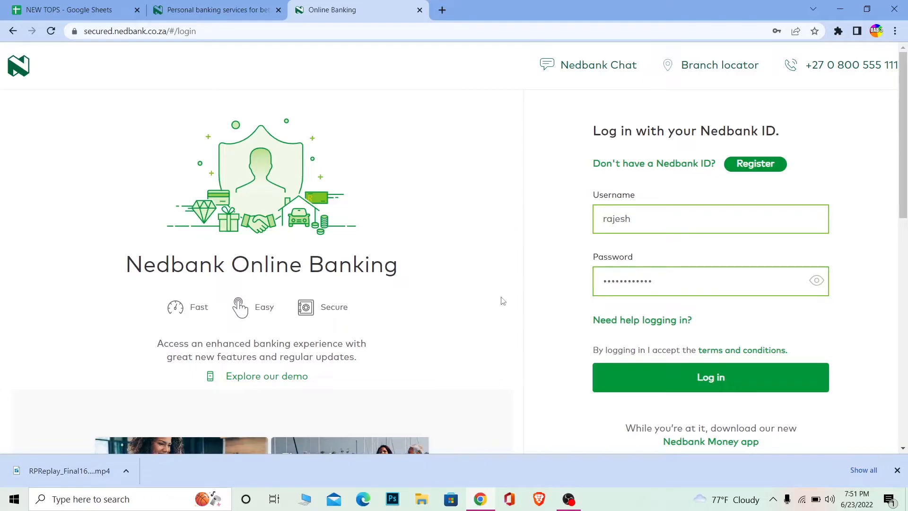
- Review the 'Forgot your login details' help page from the 'Need help logging in?' link
{"action": "left_click", "coordinate": [711, 378]}
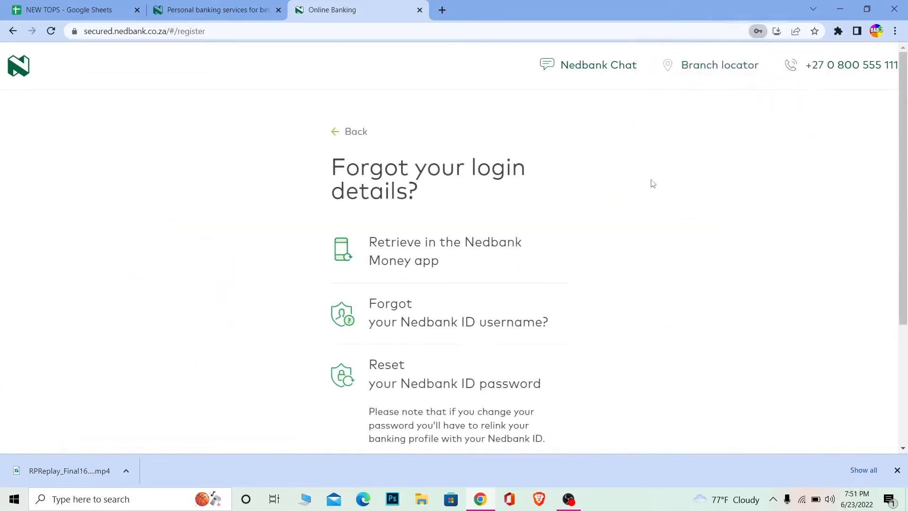
{"action": "scroll", "scroll_direction": "down", "scroll_amount": 3}
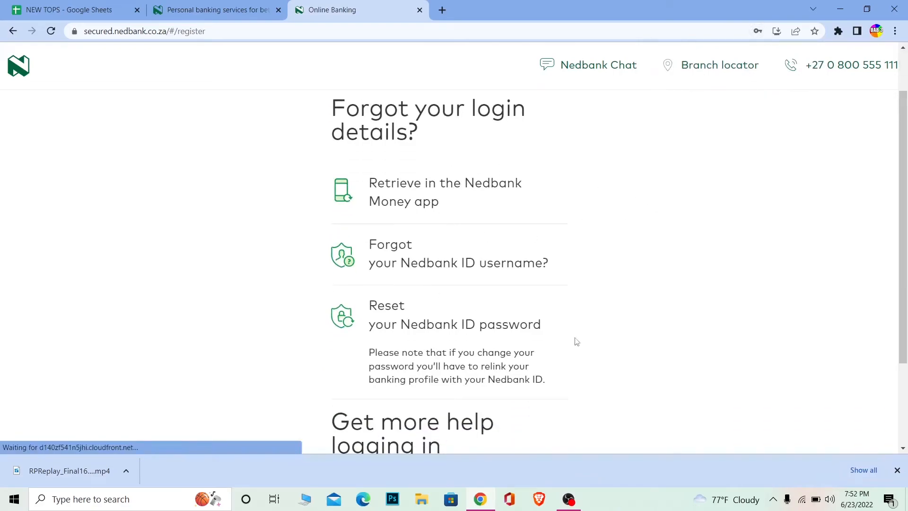
{"action": "scroll", "scroll_direction": "down", "scroll_amount": 3}
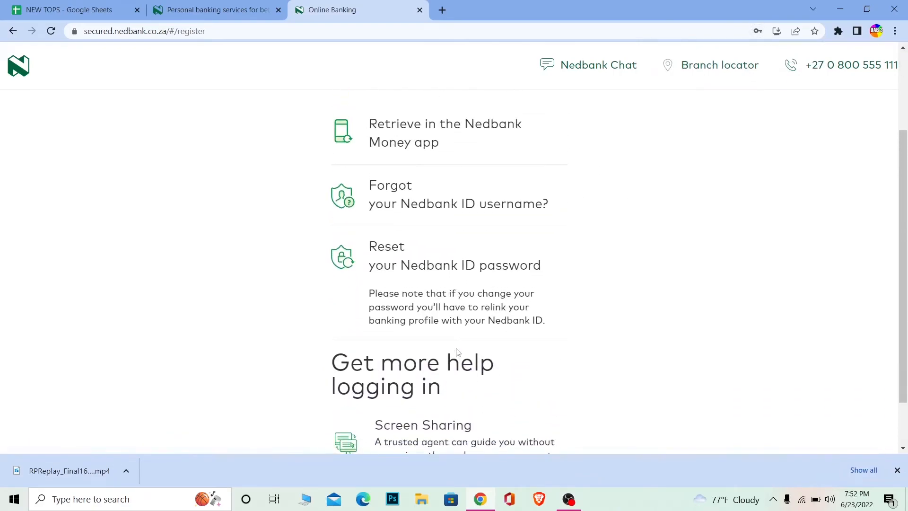
{"action": "scroll", "scroll_direction": "up", "scroll_amount": 3}
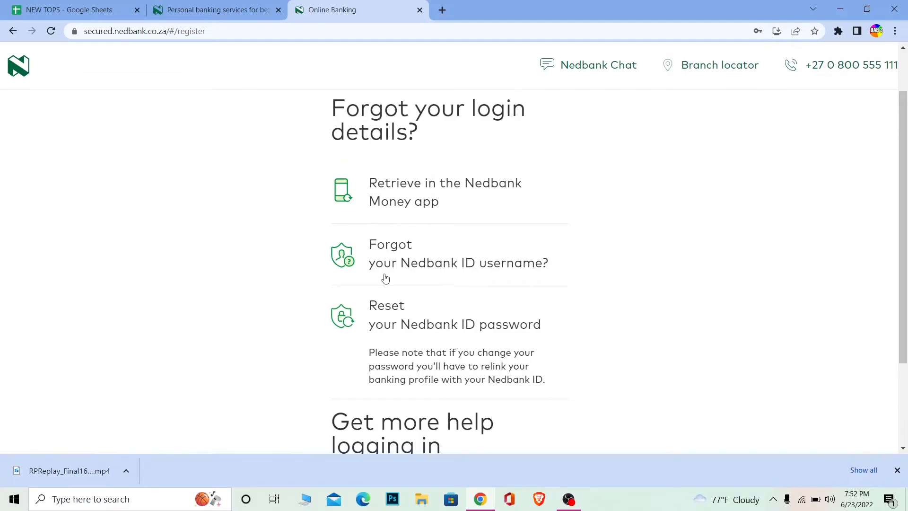
{"action": "scroll", "scroll_direction": "down", "scroll_amount": 3}
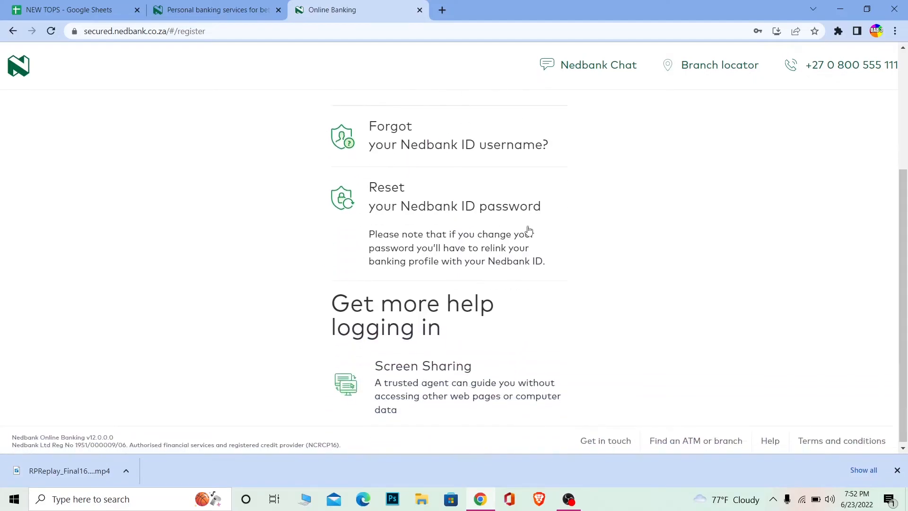
{"action": "scroll", "scroll_direction": "down", "scroll_amount": 3}
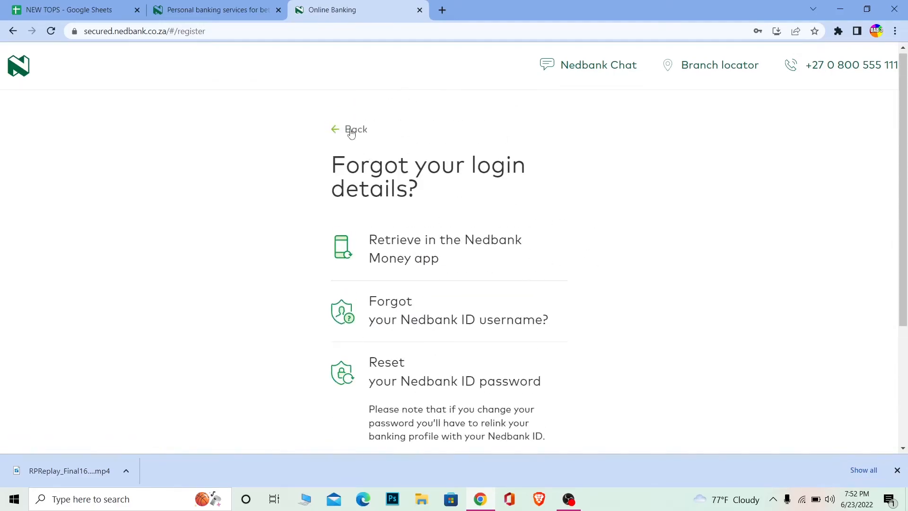
- Return to the Online Banking login page with its empty username and password fields
{"action": "left_click", "coordinate": [351, 130]}
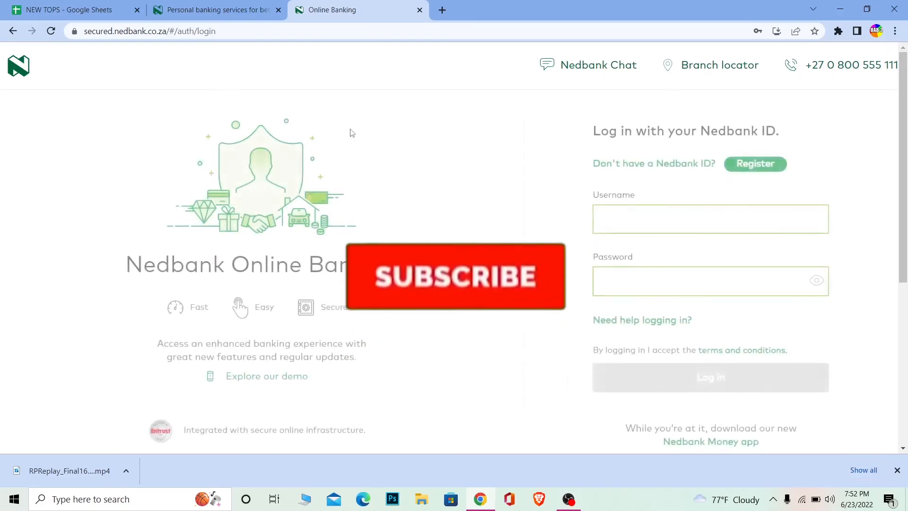
{"action": "left_click", "coordinate": [455, 276]}
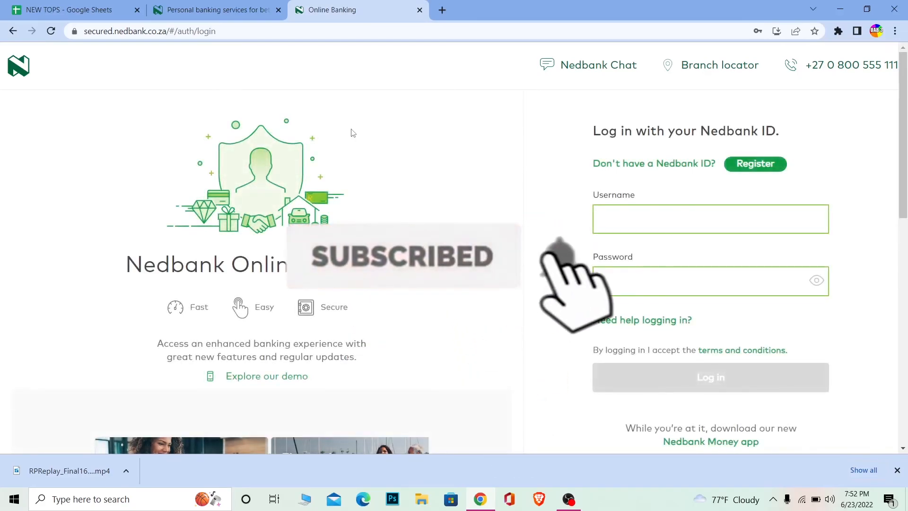